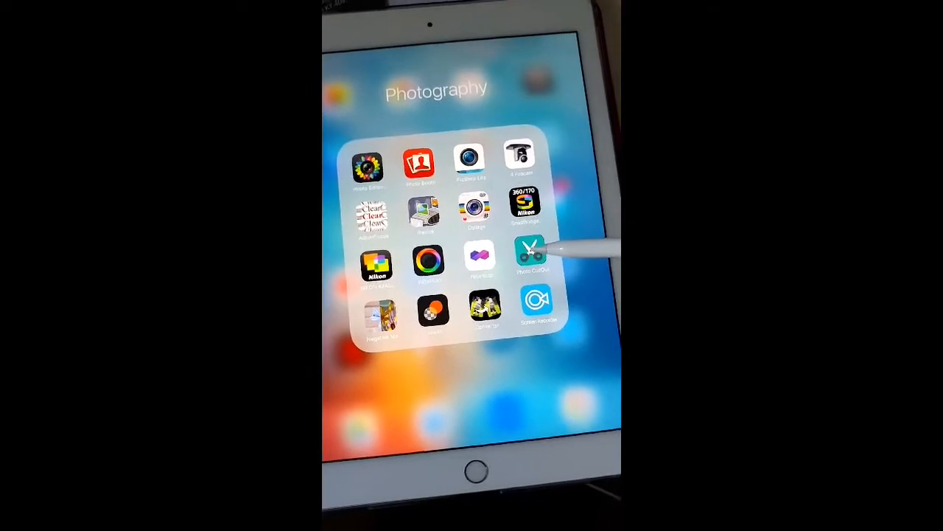
# Launch Photo Cut Out from the Photography folder on the Home Screen
pyautogui.click(529, 253)
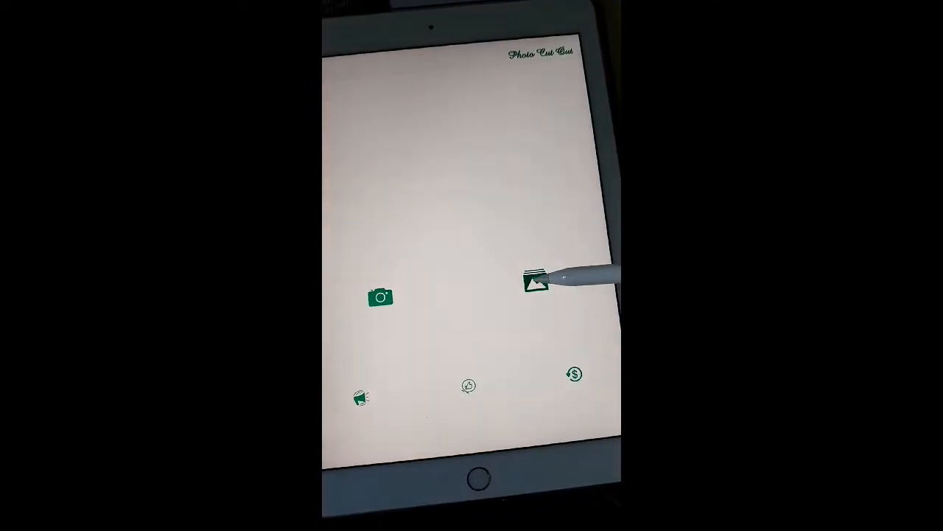
# Load the black flowers in a crystal vase photo from the library
pyautogui.click(537, 286)
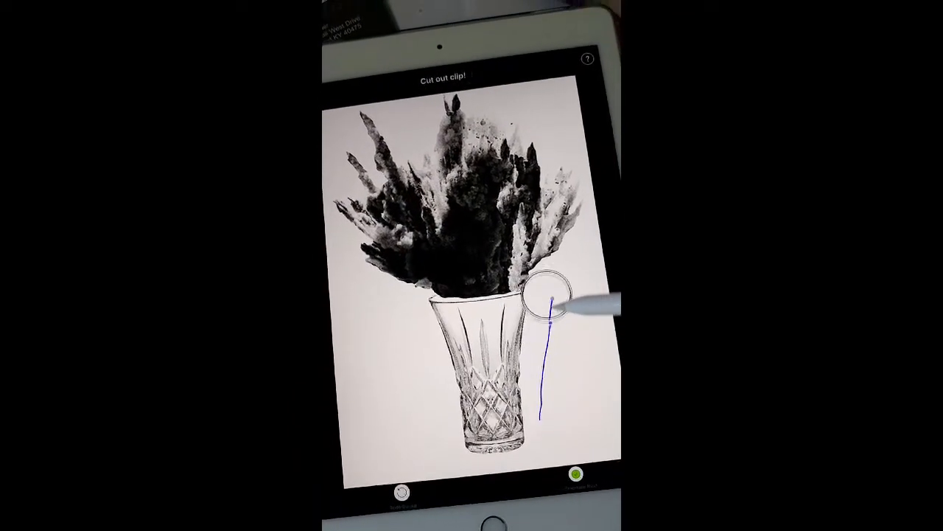
# Trace around the crystal vase so it is cut out, leaving the flowers behind
pyautogui.moveTo(549, 302); pyautogui.dragTo(420, 362)
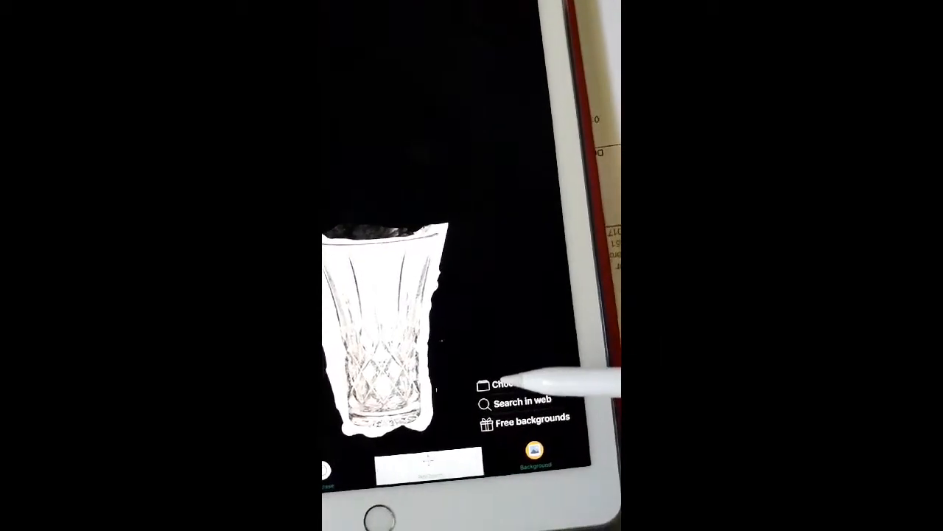
# Choose to pick the background from the device's own photo library
pyautogui.click(531, 371)
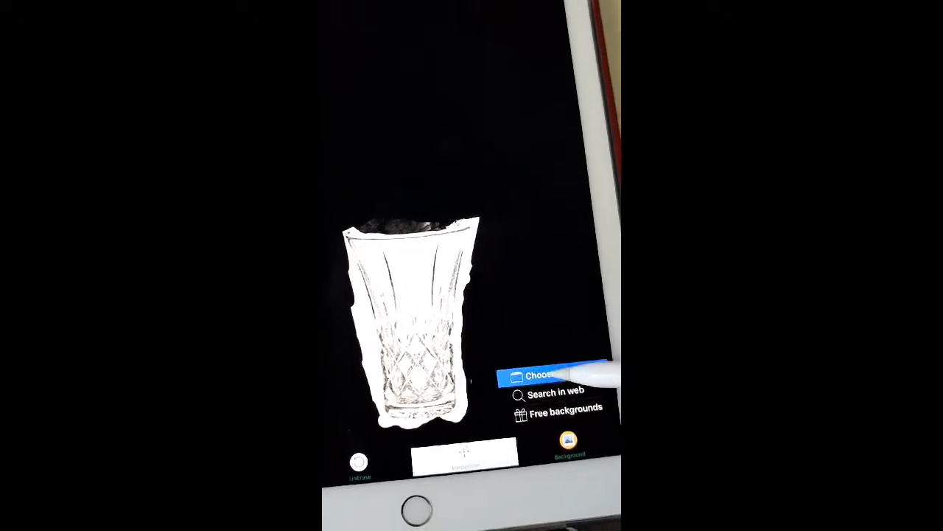
pyautogui.click(538, 374)
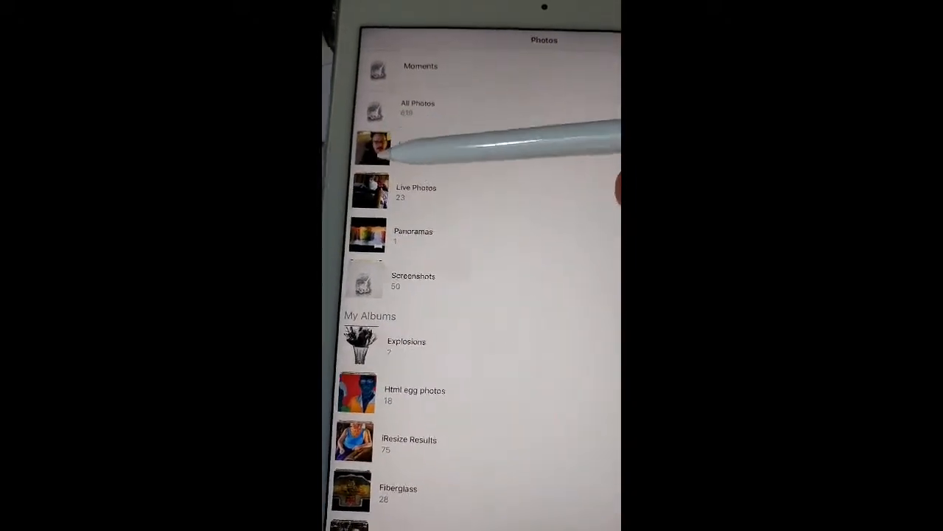
# Browse the All Photos album thumbnails for a background image
pyautogui.click(419, 104)
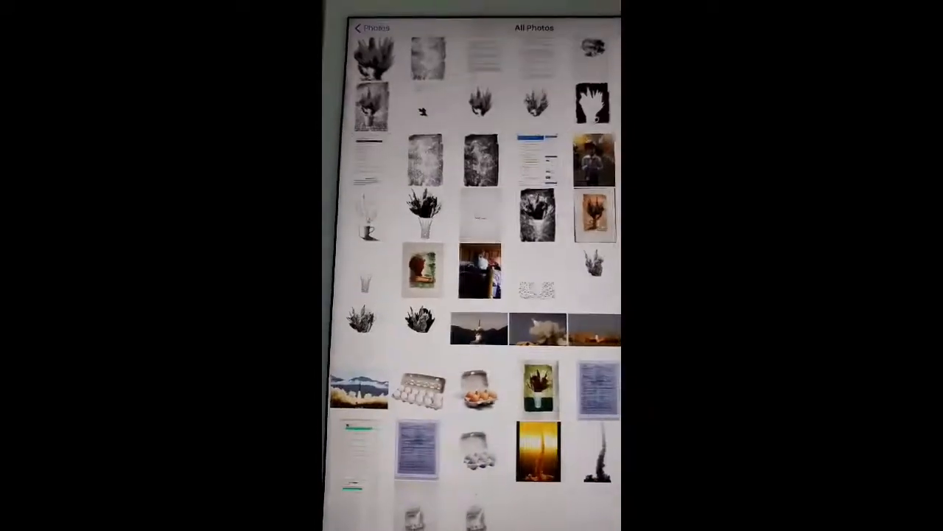
pyautogui.scroll(3)
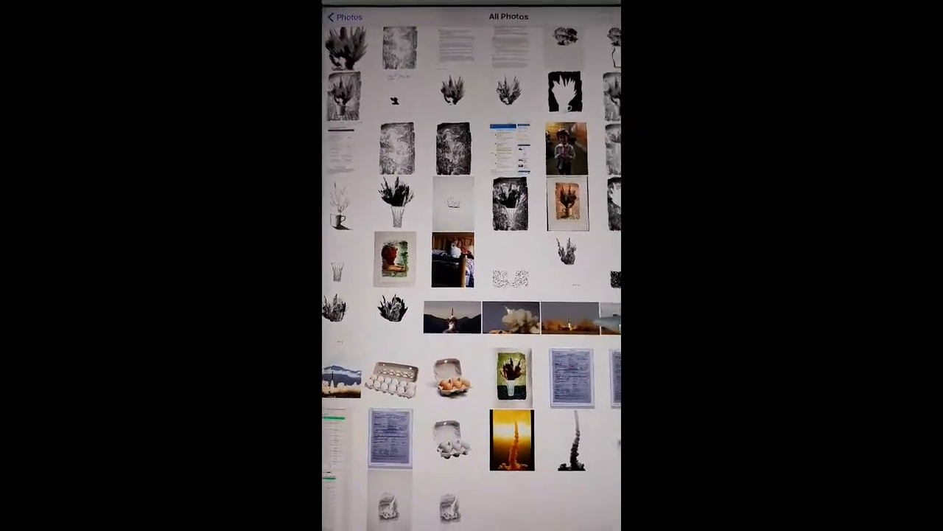